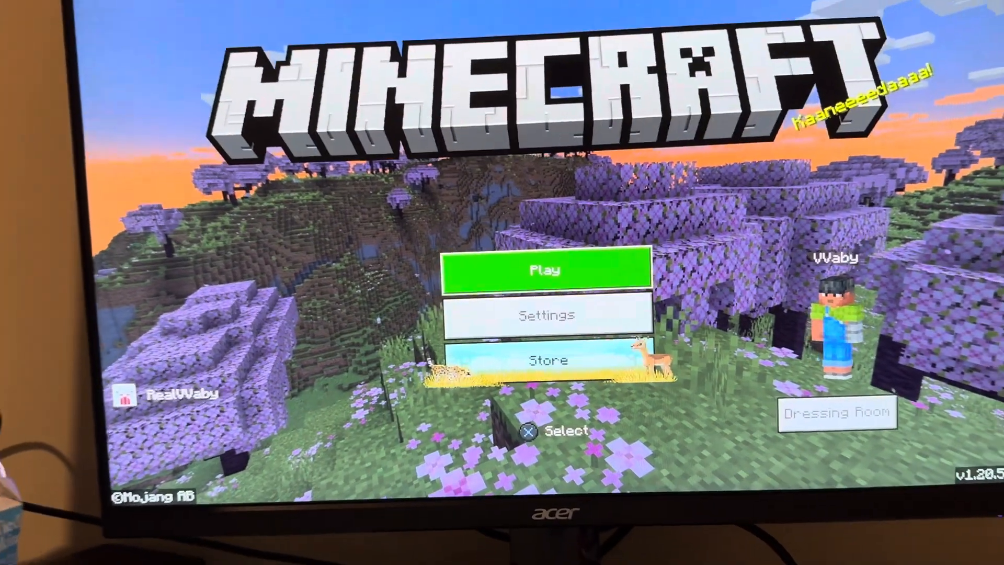
# - Open the edit Game settings for the COD Sweats world
pyautogui.click(546, 270)
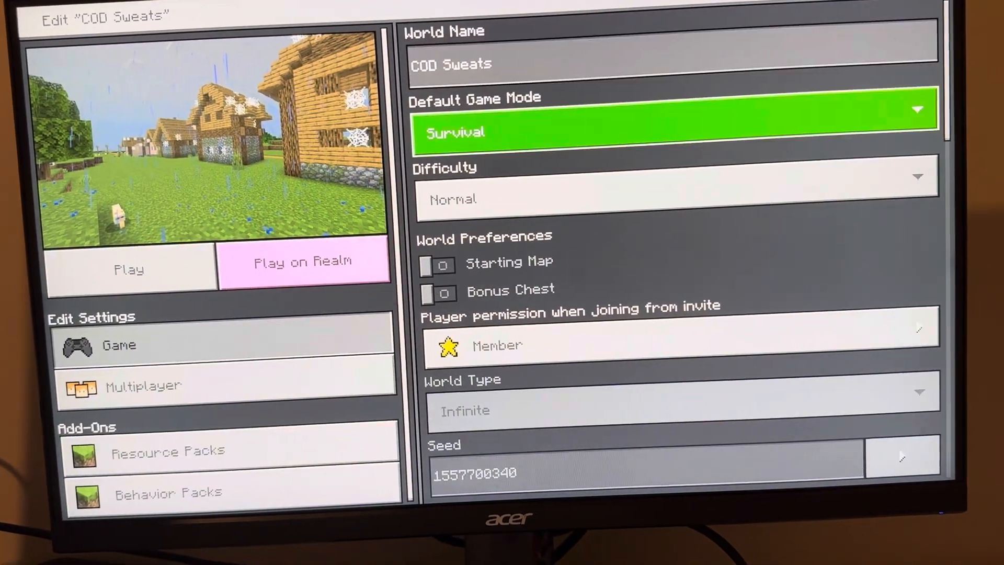
# - Scroll to Experiments, try enabling Custom biomes, then decline the experimental gameplay warning
pyautogui.scroll(-3)
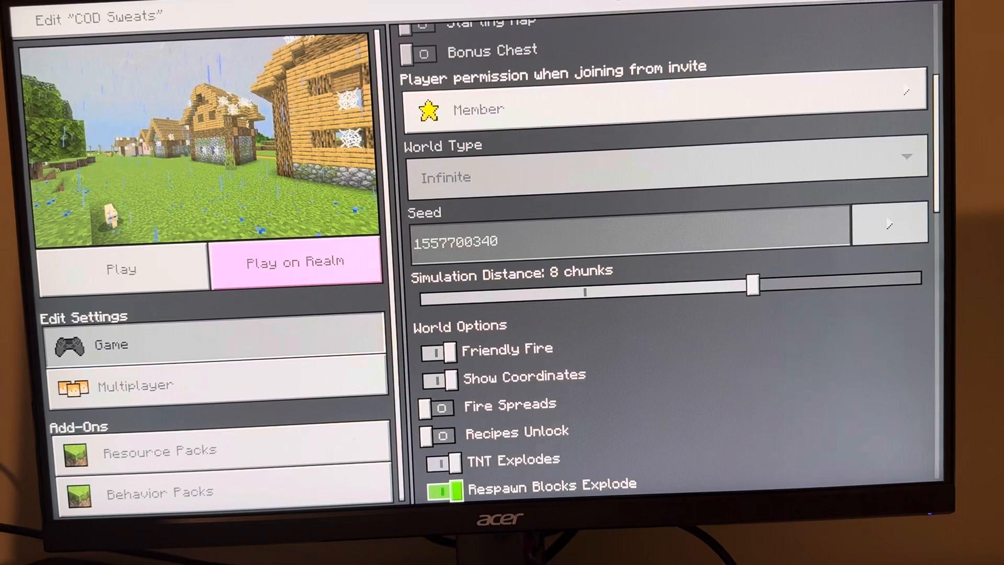
pyautogui.scroll(-3)
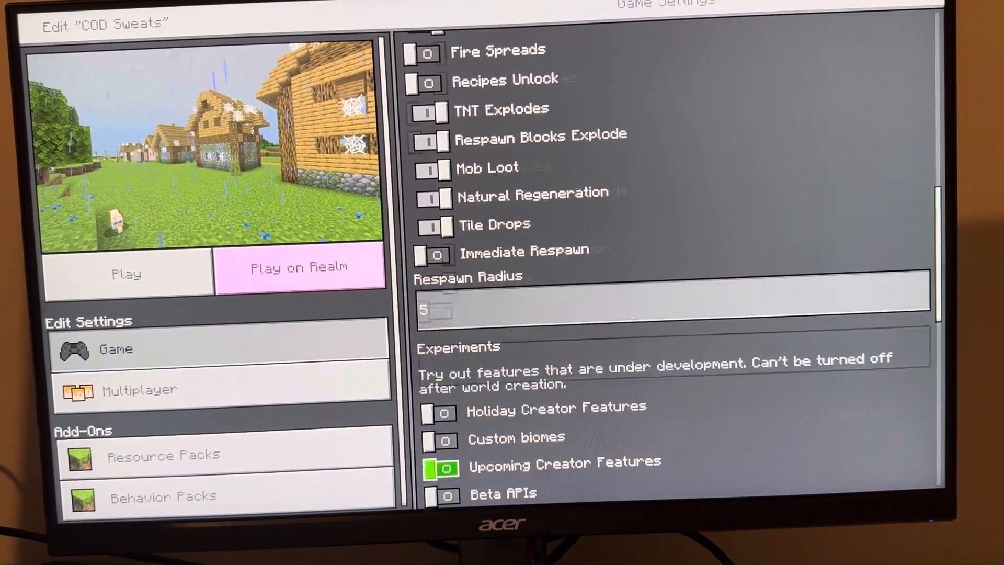
pyautogui.click(439, 468)
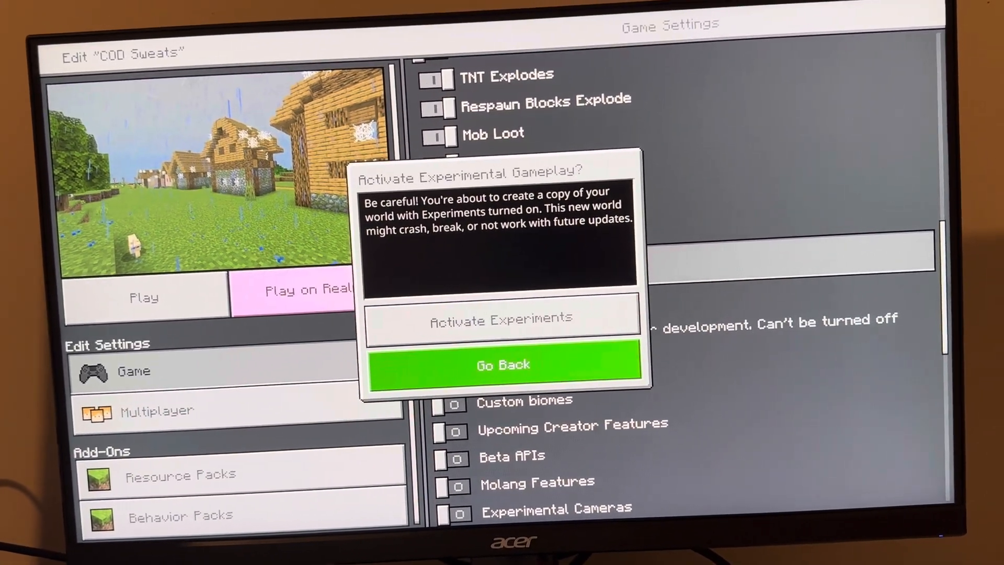
pyautogui.click(502, 364)
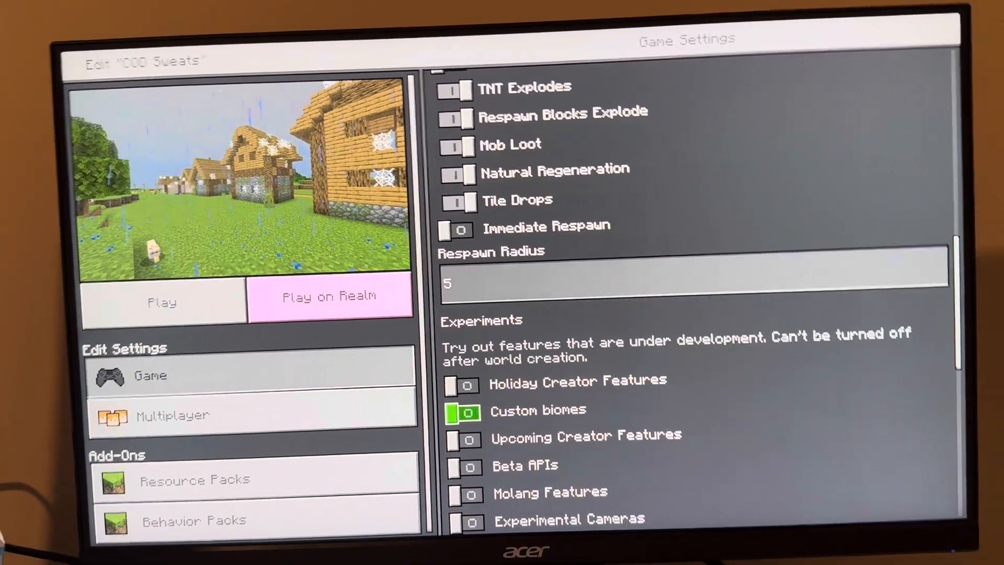